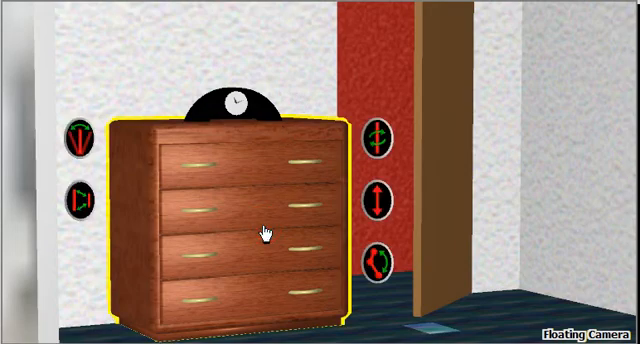
{"action": "mouse_move", "coordinate": [348, 284]}
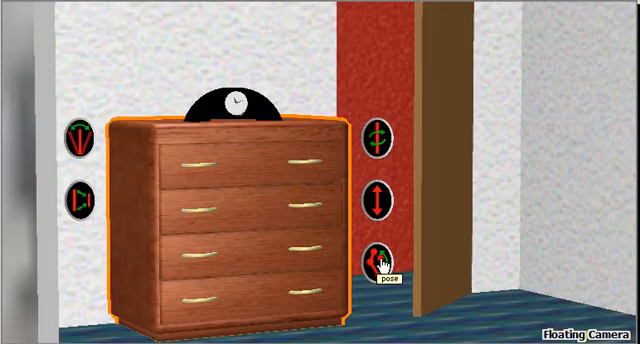
Step: Pose the chest's '2nd (upper) drawer' pulled partly out using the Pose Intensity slider
{"action": "left_click", "coordinate": [380, 258]}
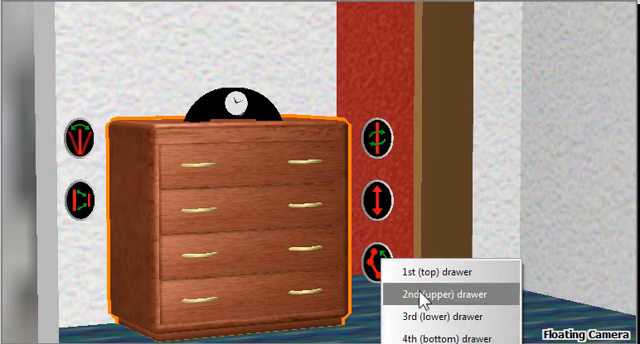
{"action": "left_click", "coordinate": [456, 292]}
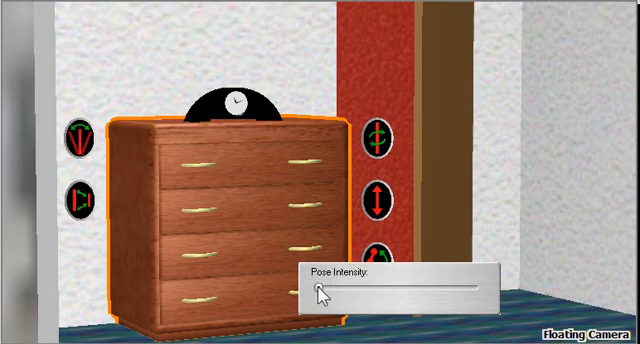
{"action": "left_click_drag", "start_coordinate": [316, 292], "coordinate": [430, 292]}
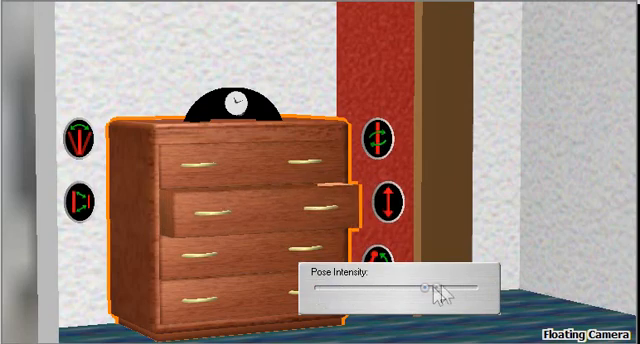
{"action": "left_click_drag", "start_coordinate": [430, 288], "coordinate": [448, 288]}
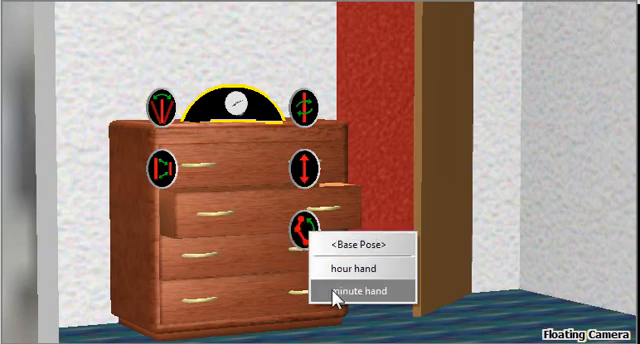
Step: Turn the clock's minute hand to a new position with the Pose Intensity slider
{"action": "left_click", "coordinate": [368, 290]}
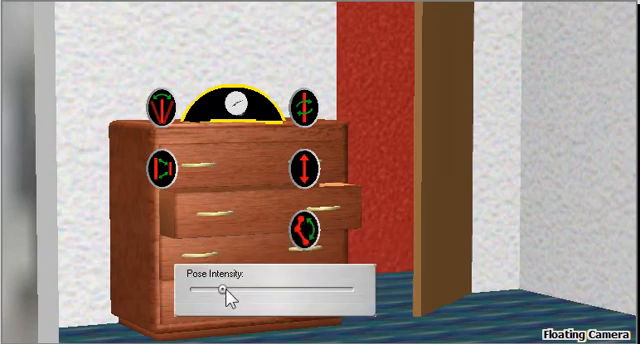
{"action": "left_click_drag", "start_coordinate": [224, 290], "coordinate": [296, 290]}
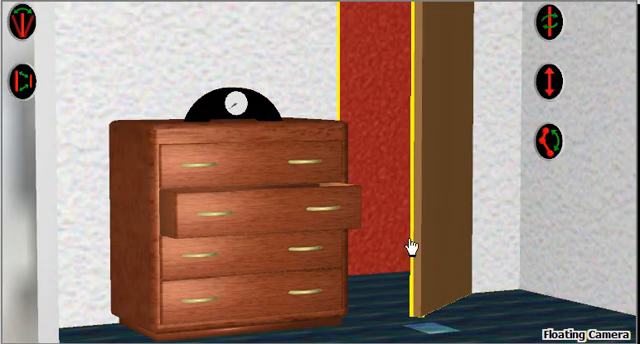
{"action": "mouse_move", "coordinate": [552, 140]}
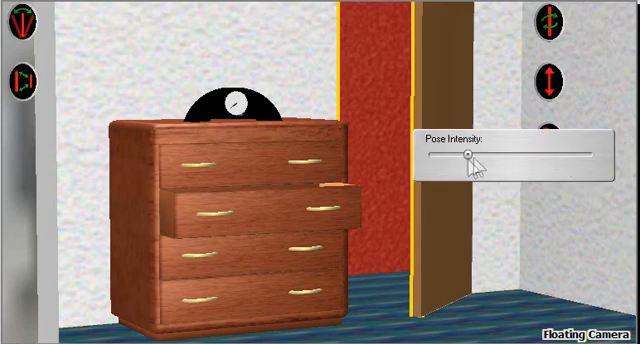
Step: Raise the door's Pose Intensity so it swings wider open
{"action": "left_click_drag", "start_coordinate": [468, 152], "coordinate": [518, 156]}
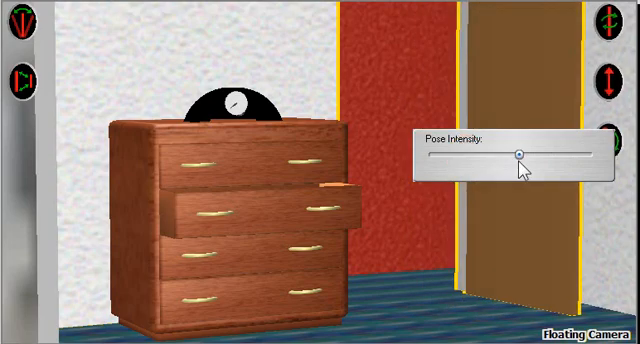